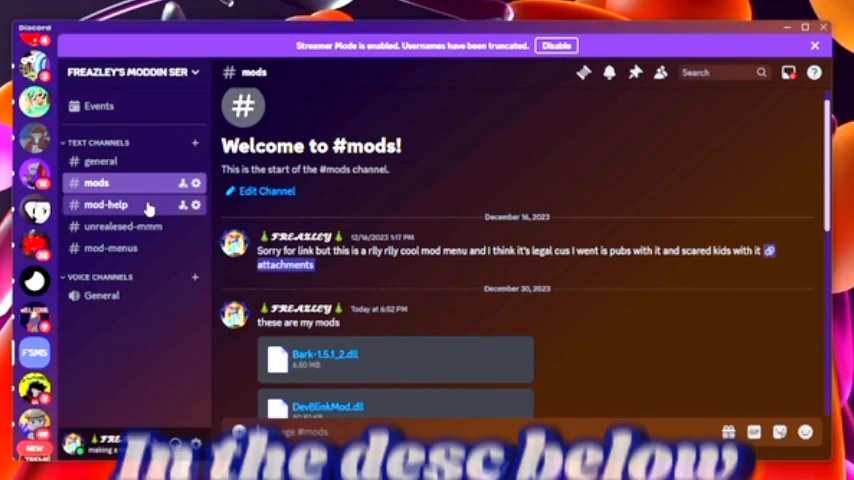
Start downloading the MonkeModManager.exe attachment from the #unrealesed-mmm channel.
{"action": "left_click", "coordinate": [124, 226]}
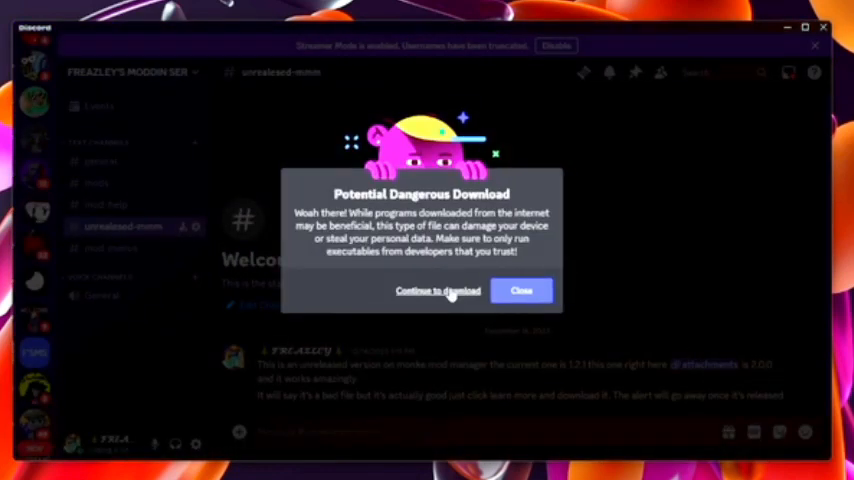
Continue the download, launch MonkeModManager.exe and bypass SmartScreen with Run anyway.
{"action": "left_click", "coordinate": [436, 290]}
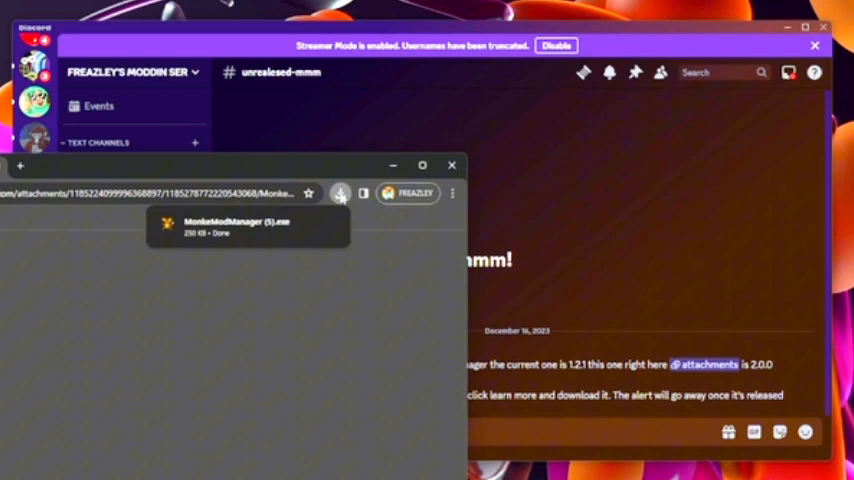
{"action": "left_click", "coordinate": [248, 228]}
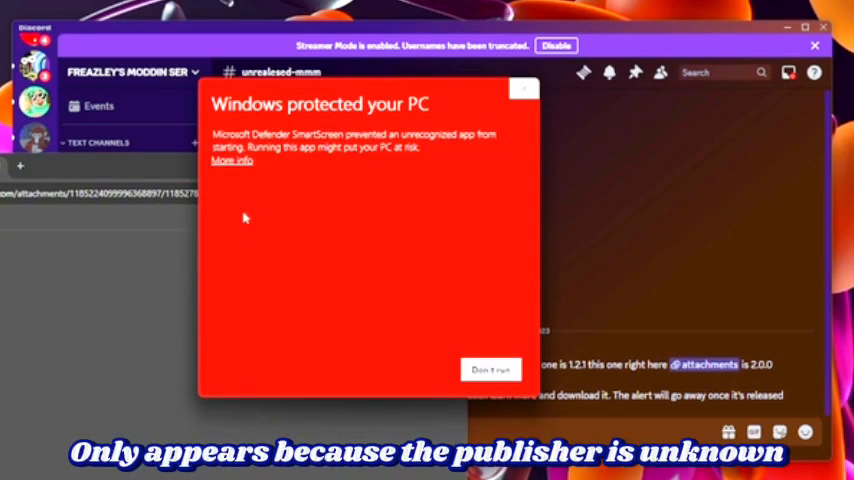
{"action": "mouse_move", "coordinate": [532, 144]}
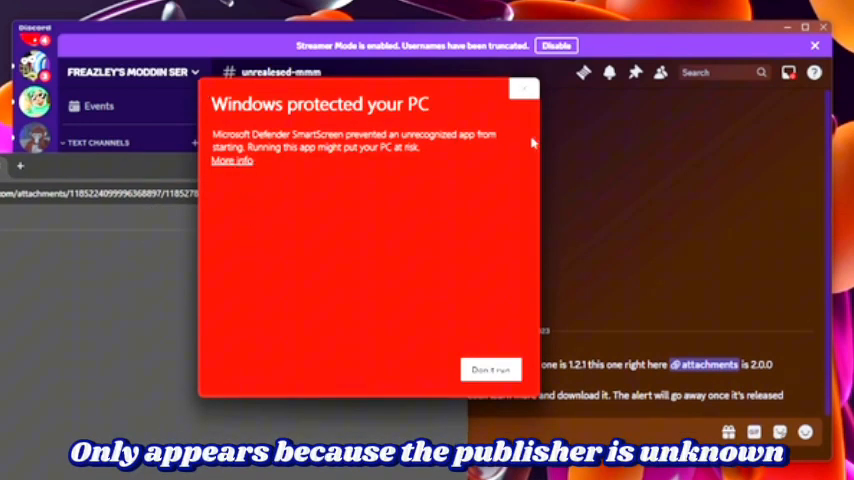
{"action": "mouse_move", "coordinate": [232, 160]}
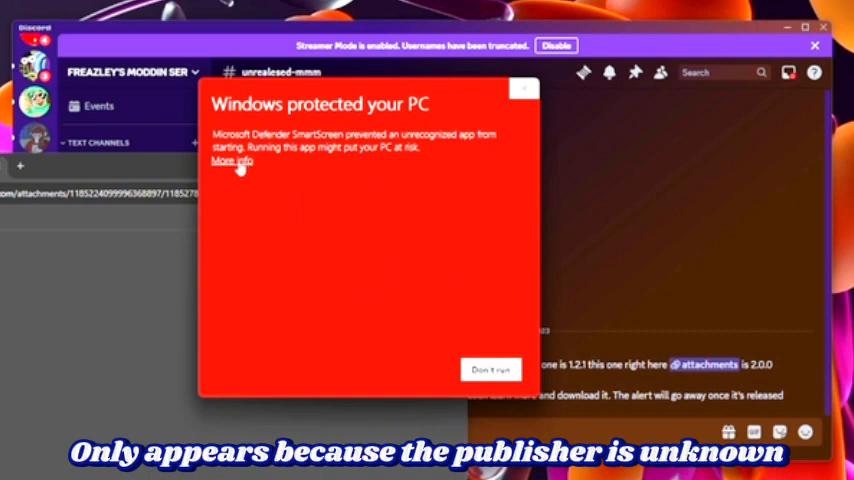
{"action": "left_click", "coordinate": [232, 160]}
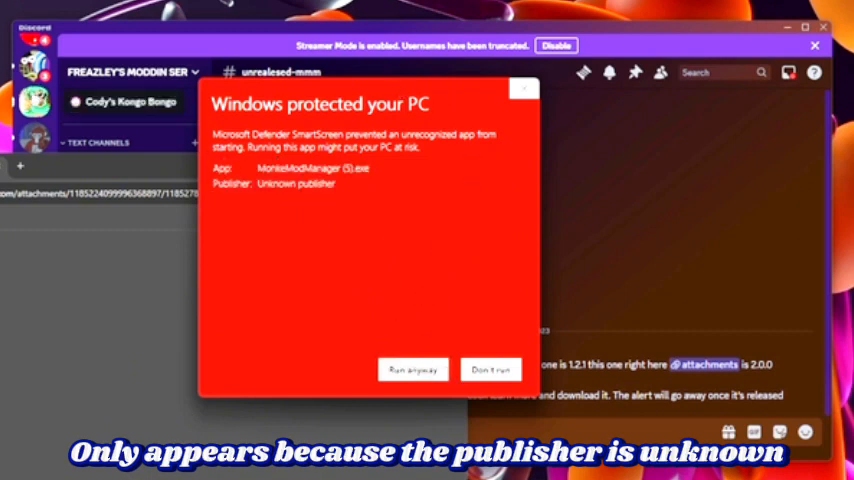
{"action": "left_click", "coordinate": [412, 368]}
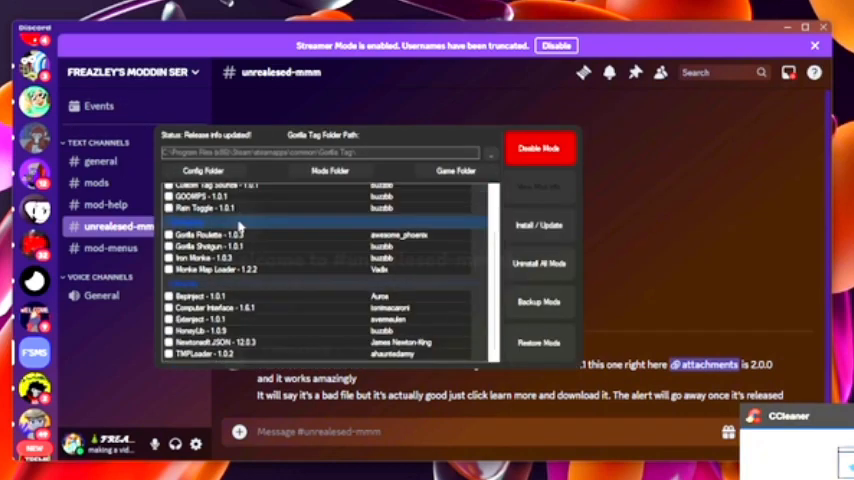
{"action": "mouse_move", "coordinate": [222, 284]}
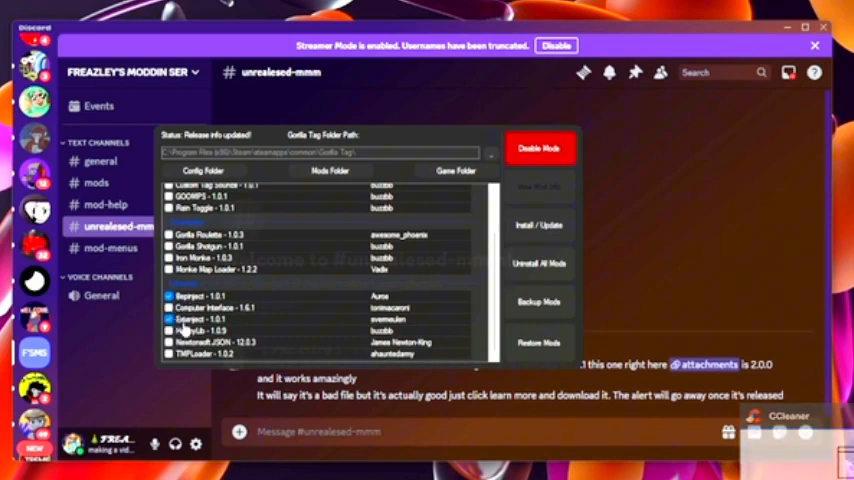
Tick the dependency mods such as Bepinject and run Install / Update.
{"action": "left_click", "coordinate": [250, 330]}
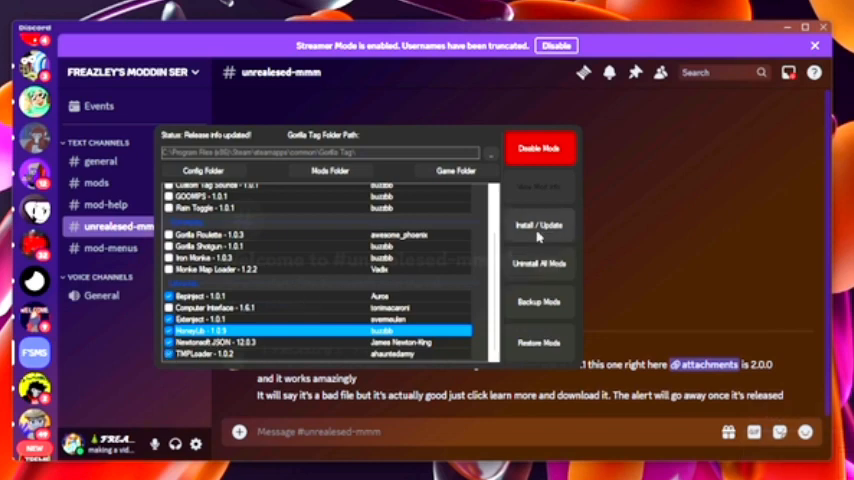
{"action": "left_click", "coordinate": [538, 224]}
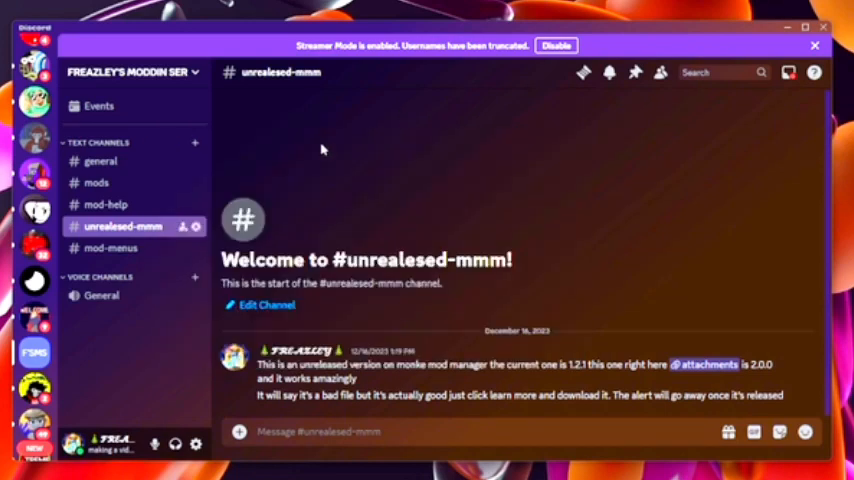
In the #mods channel, find and start downloading the Bark-1.5.1_2.dll attachment.
{"action": "left_click", "coordinate": [96, 184]}
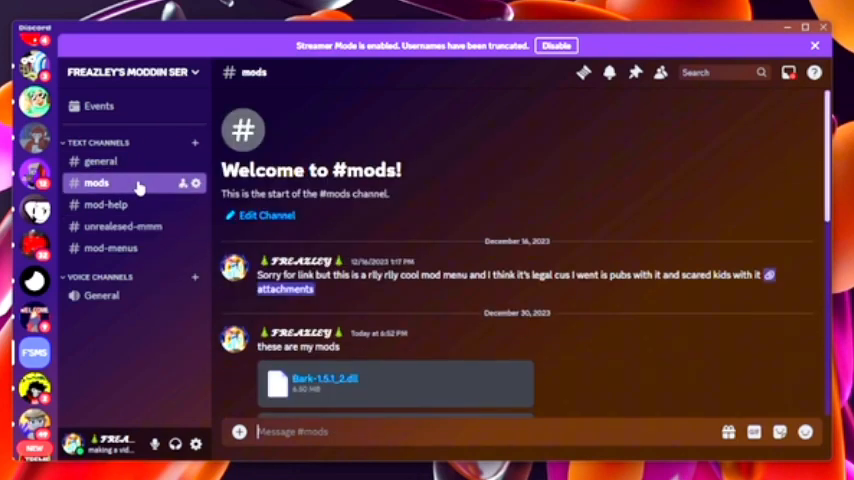
{"action": "scroll", "scroll_direction": "down", "scroll_amount": 3}
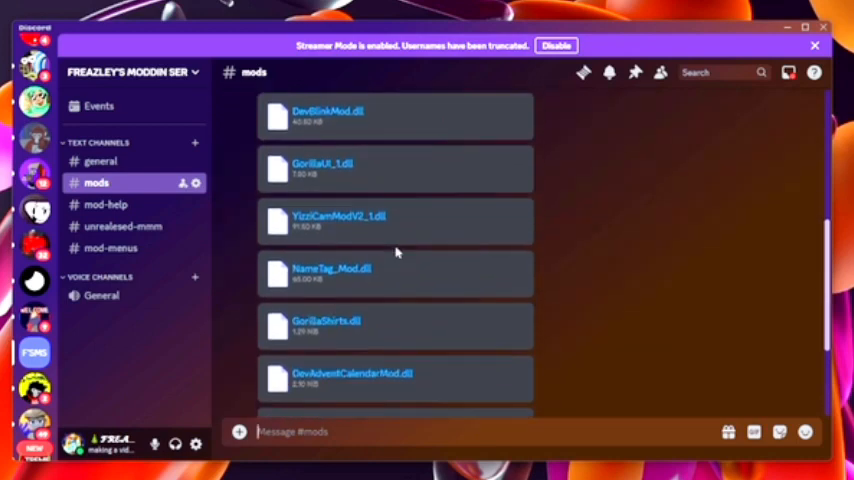
{"action": "scroll", "scroll_direction": "down", "scroll_amount": 3}
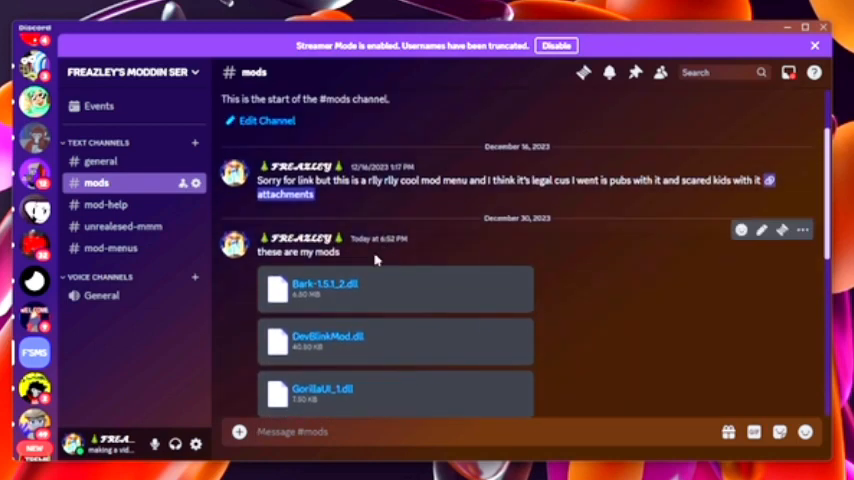
{"action": "mouse_move", "coordinate": [310, 284]}
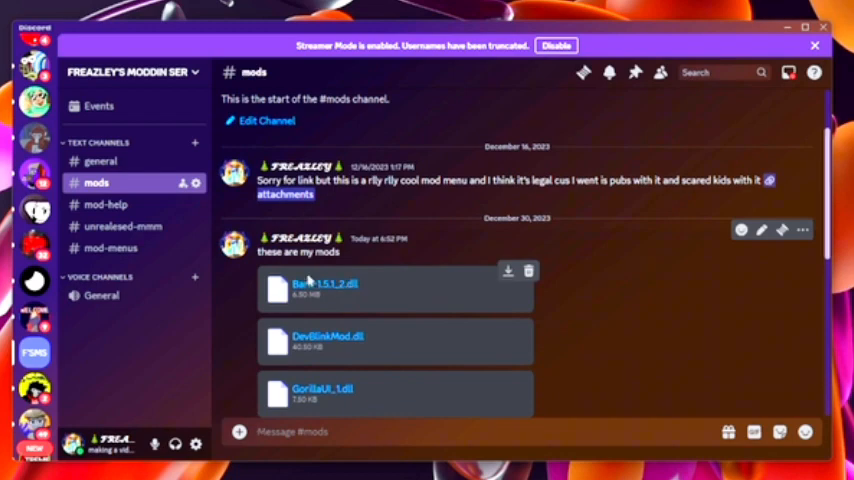
{"action": "left_click", "coordinate": [508, 272]}
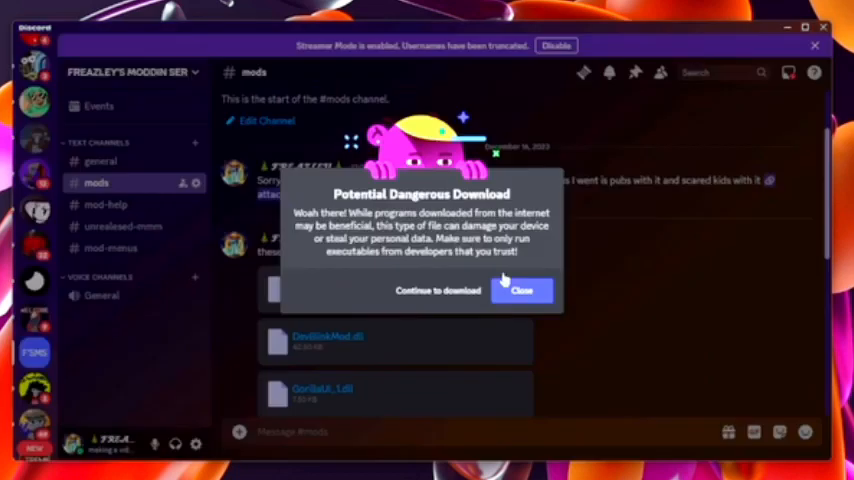
Keep the unverified Bark-1.5.1_2.dll download and show it in its folder.
{"action": "left_click", "coordinate": [436, 292]}
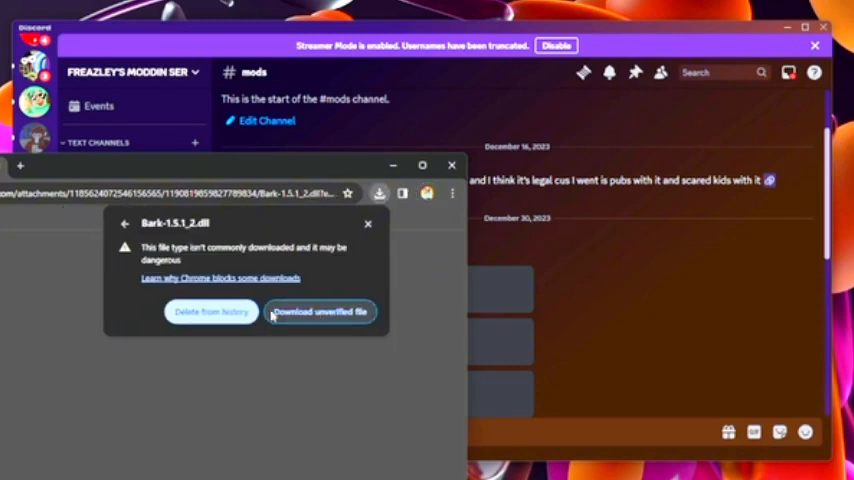
{"action": "left_click", "coordinate": [320, 312]}
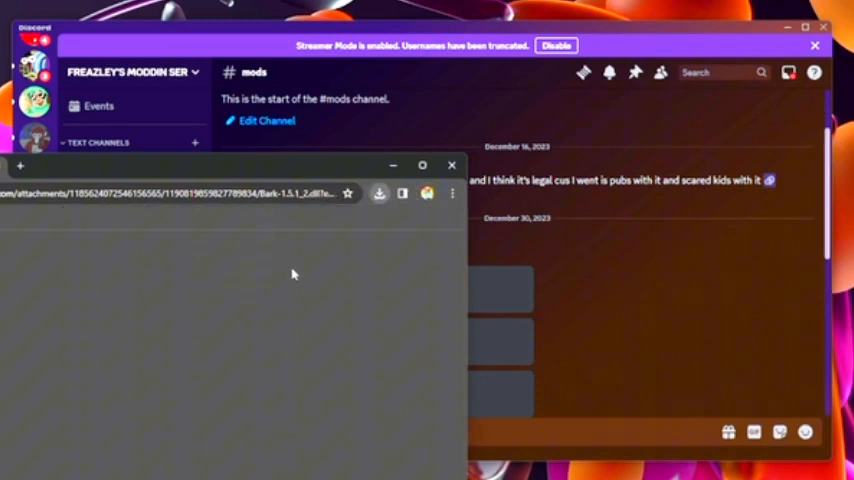
{"action": "left_click", "coordinate": [380, 192]}
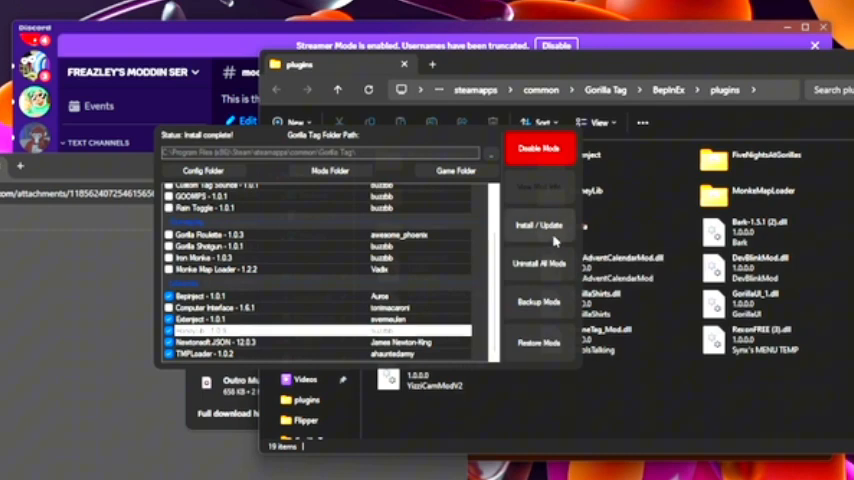
Place Bark-1.5.1_2.dll in Gorilla Tag's BepInEx plugins folder.
{"action": "left_click", "coordinate": [538, 224]}
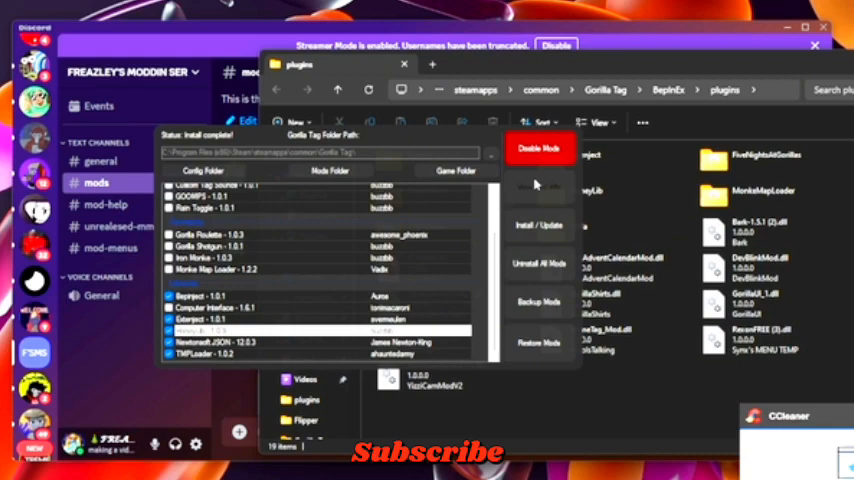
{"action": "mouse_move", "coordinate": [536, 184]}
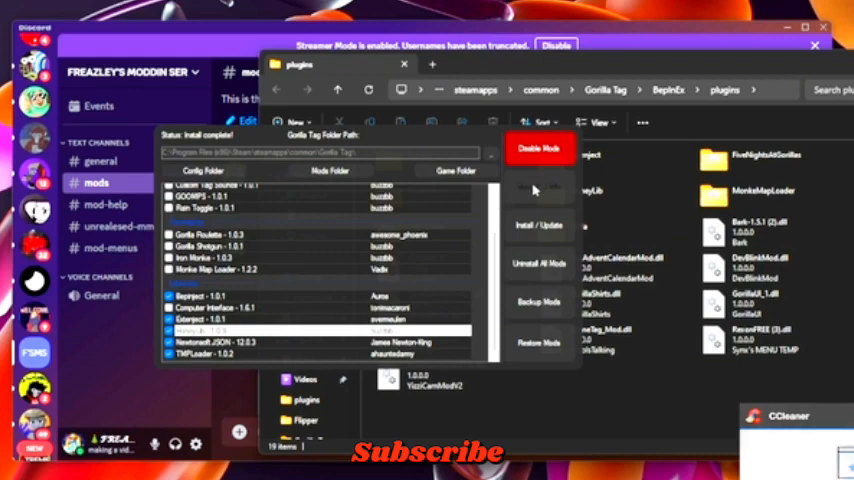